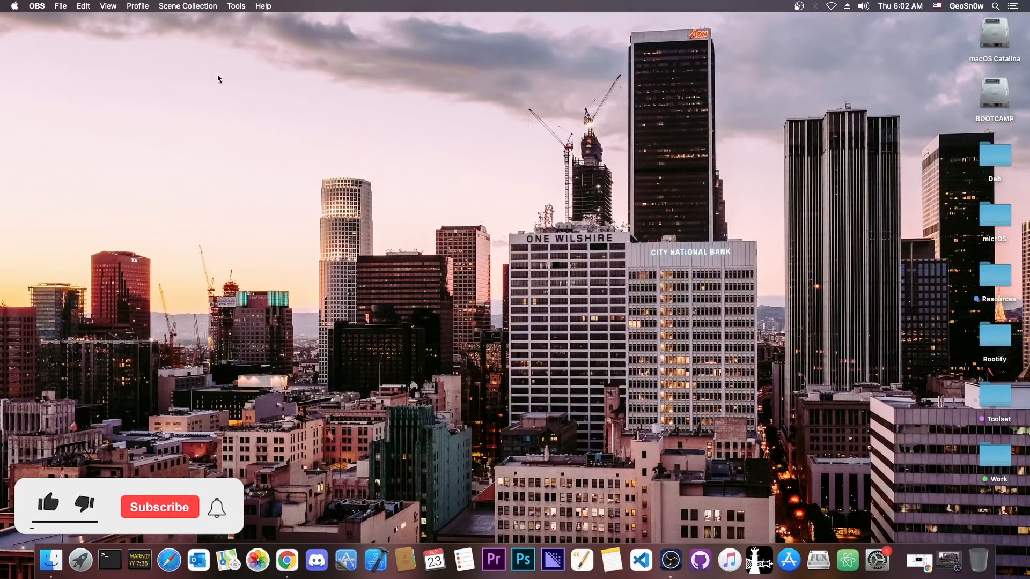
- Bring up Chrome with the pinned iOS 14.5.1 exploit tweet and play its demo video
{"action": "left_click", "coordinate": [48, 503]}
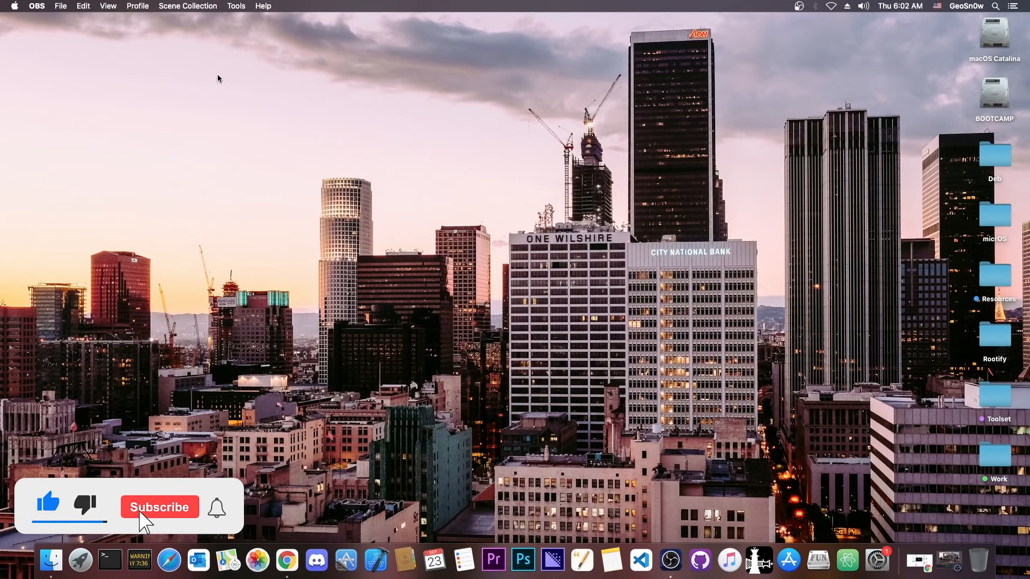
{"action": "left_click", "coordinate": [159, 506]}
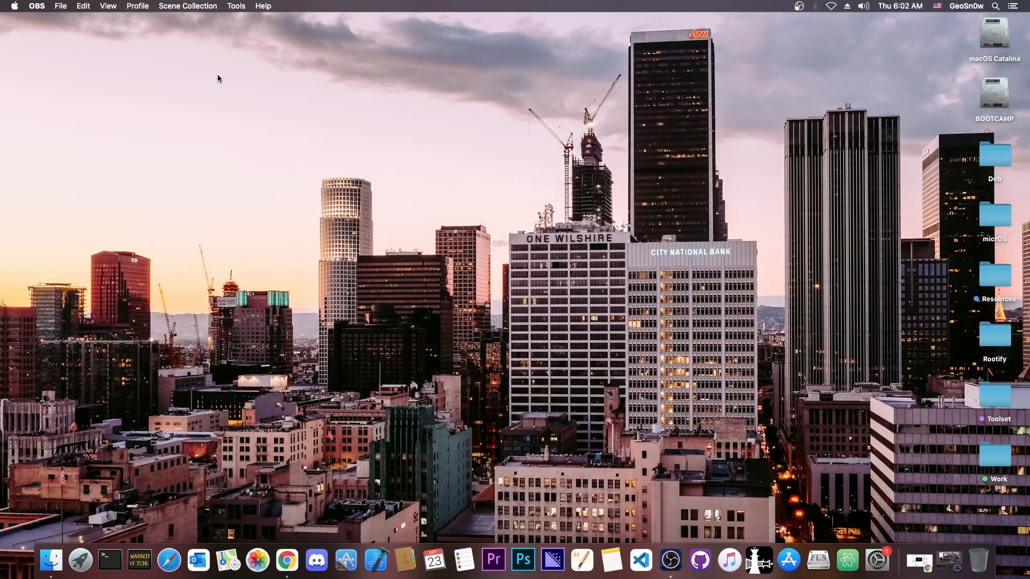
{"action": "left_click", "coordinate": [285, 560]}
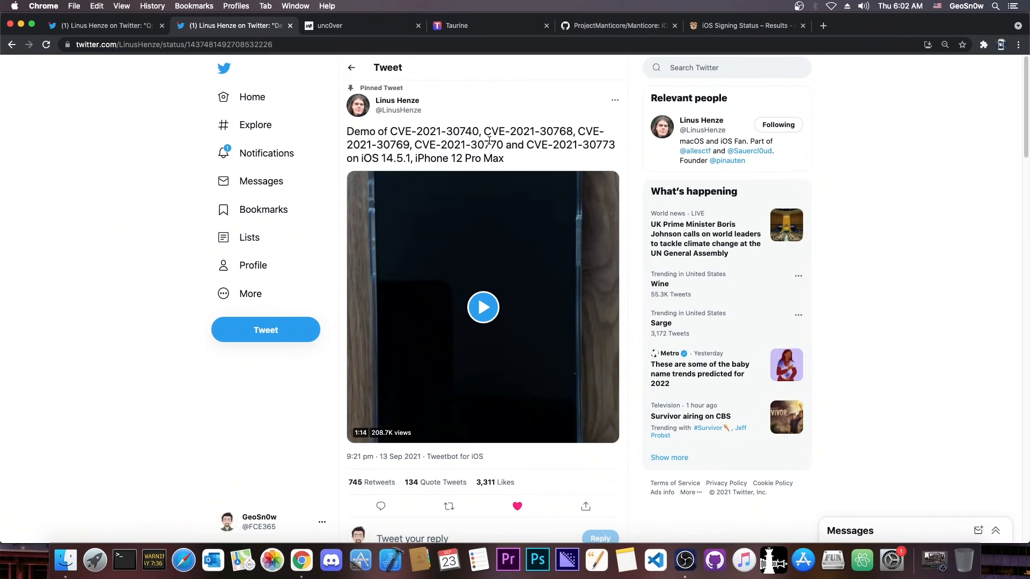
{"action": "left_click", "coordinate": [483, 308]}
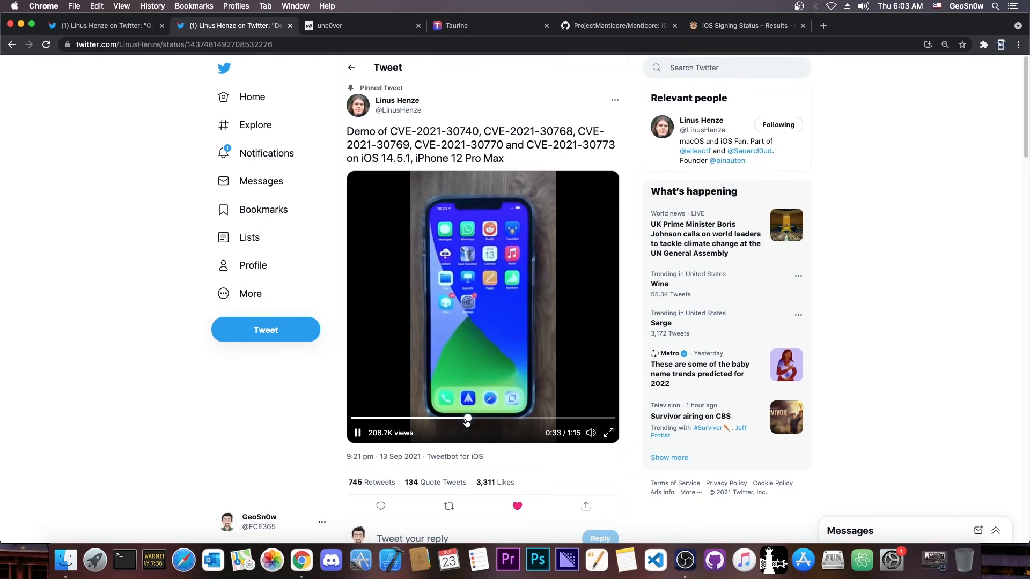
- Skip the demo video toward its end, then move to the unc0ver jailbreak site
{"action": "left_click_drag", "start_coordinate": [466, 419], "coordinate": [562, 418]}
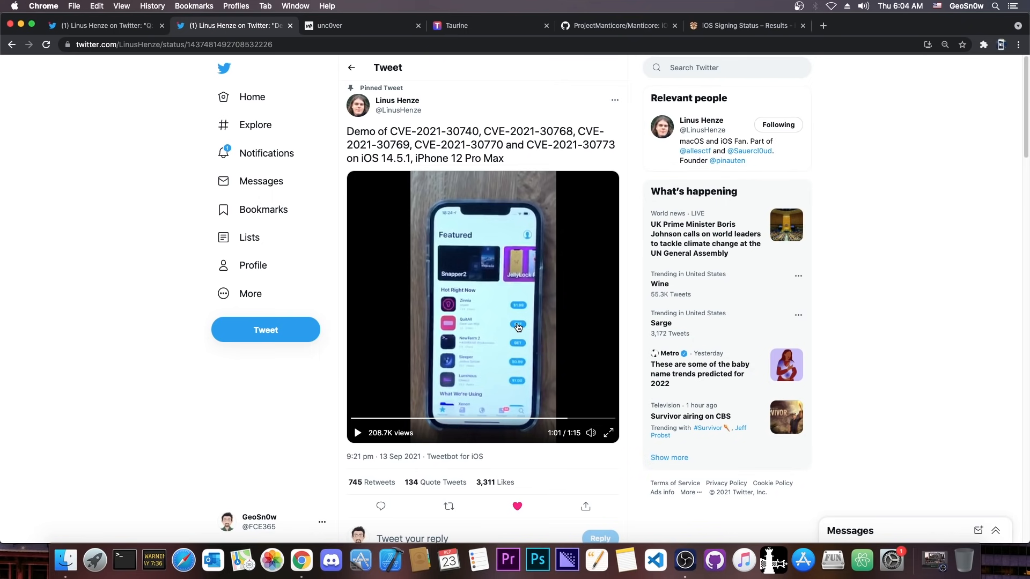
{"action": "mouse_move", "coordinate": [397, 105]}
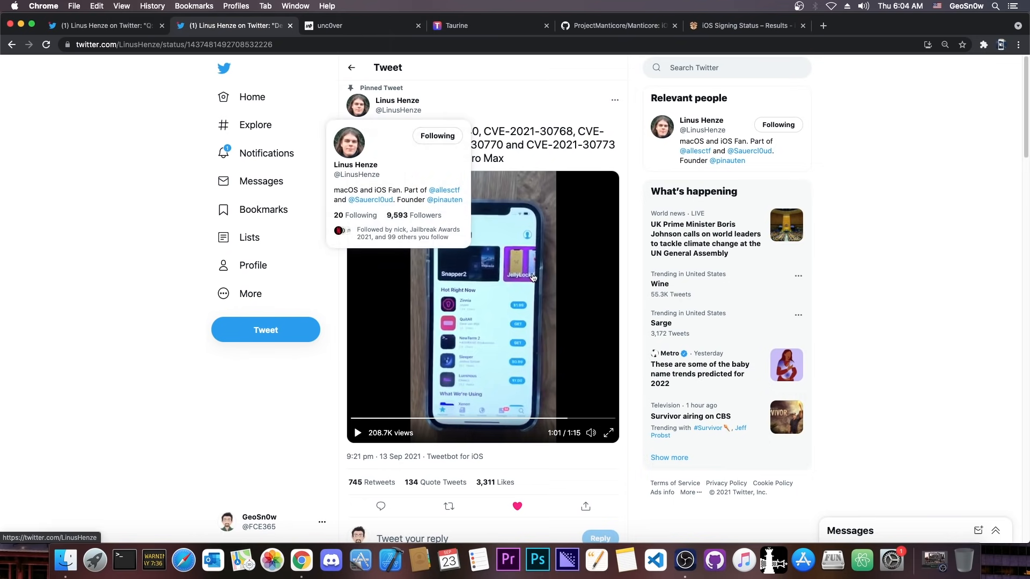
{"action": "mouse_move", "coordinate": [519, 247]}
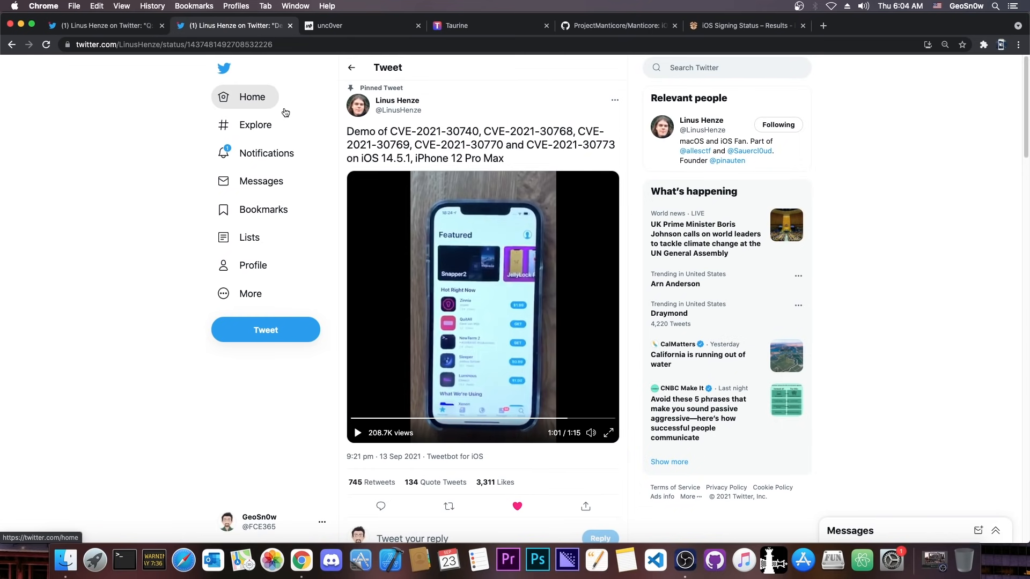
{"action": "mouse_move", "coordinate": [409, 139]}
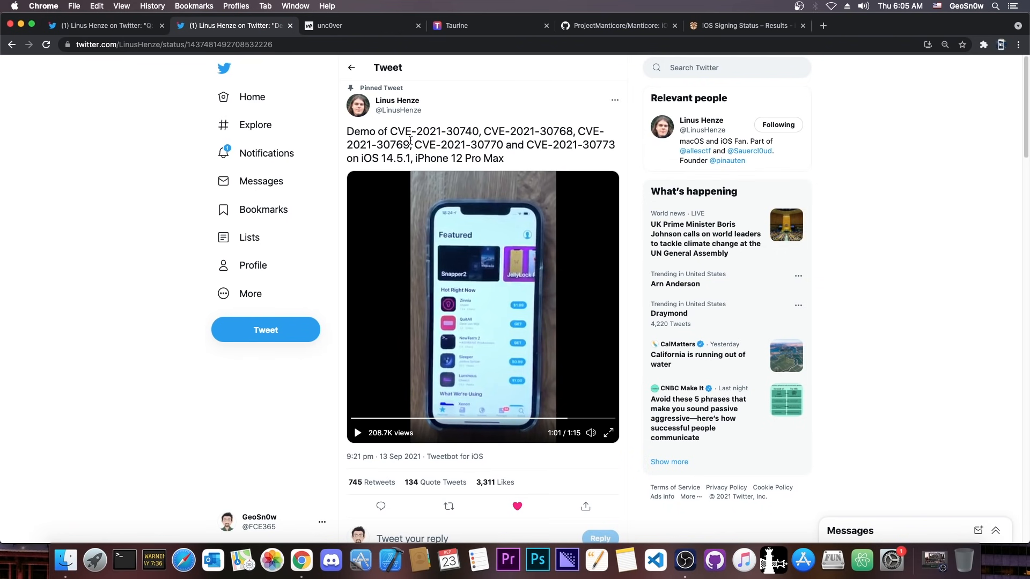
{"action": "mouse_move", "coordinate": [452, 225]}
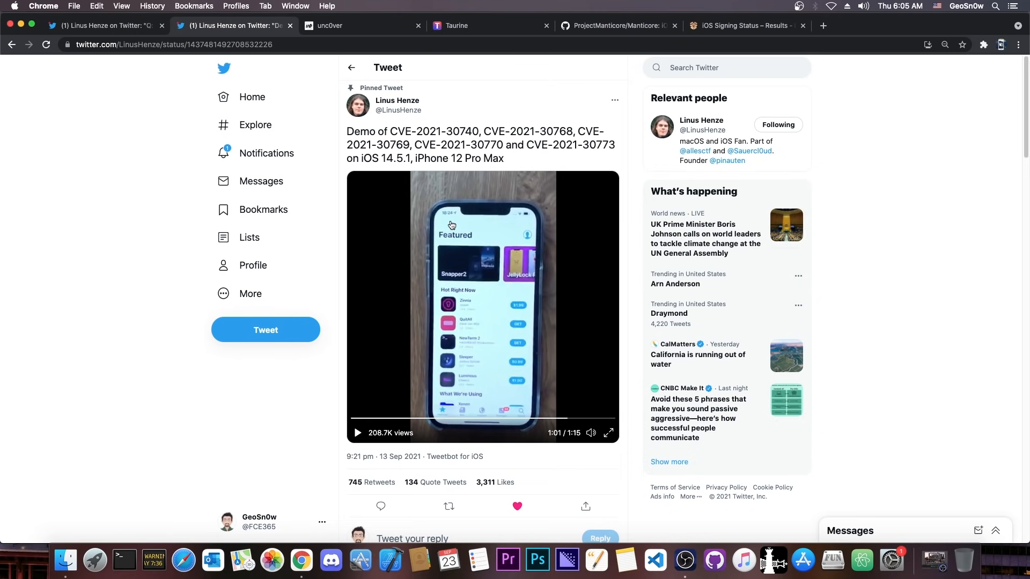
{"action": "mouse_move", "coordinate": [408, 200]}
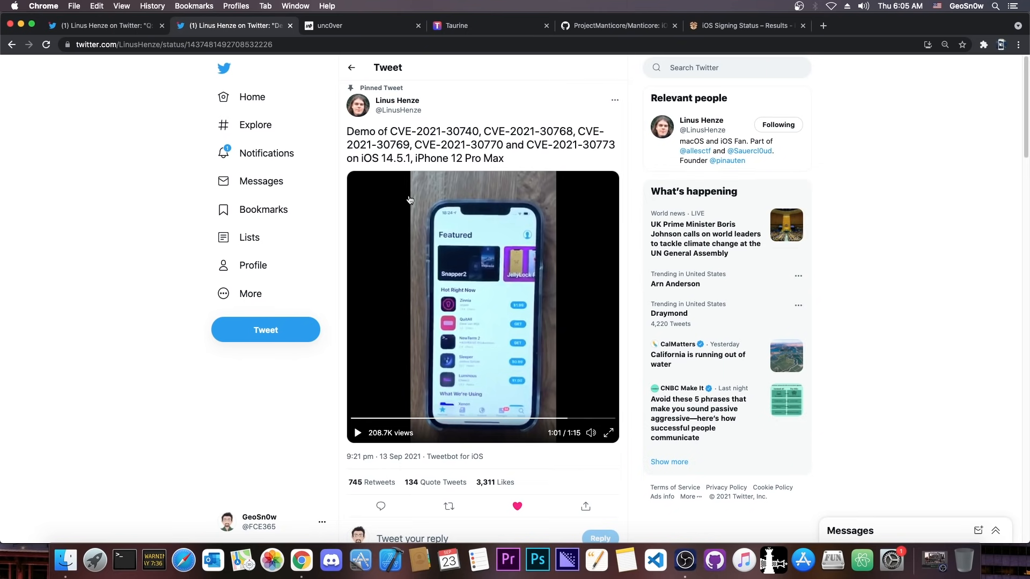
{"action": "left_click", "coordinate": [355, 26]}
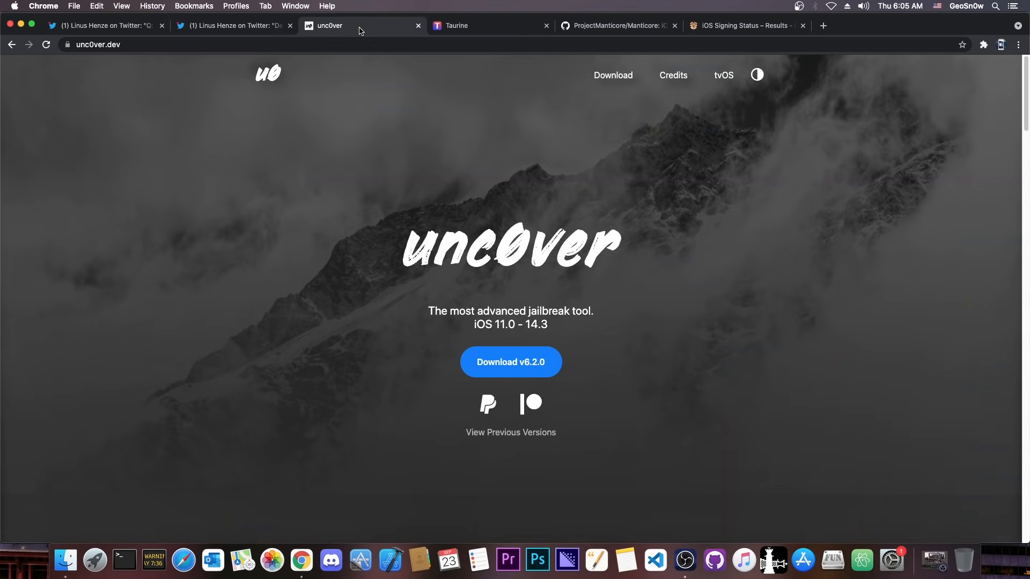
- Cycle through the Manticore GitHub page, unc0ver site and both Linus Henze tweets, landing on the iPhone13,3 signing status results
{"action": "left_click", "coordinate": [614, 26]}
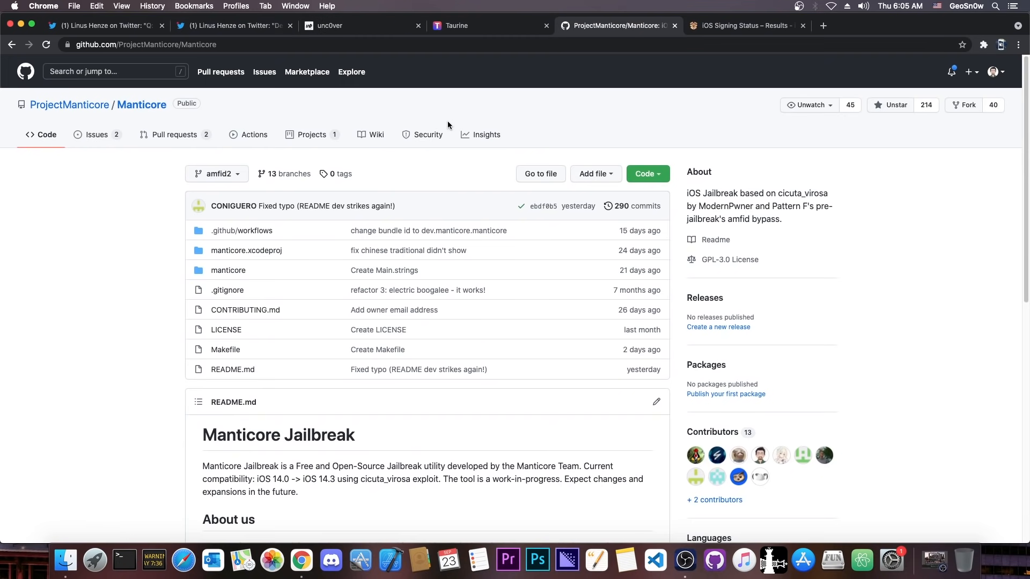
{"action": "left_click", "coordinate": [358, 26]}
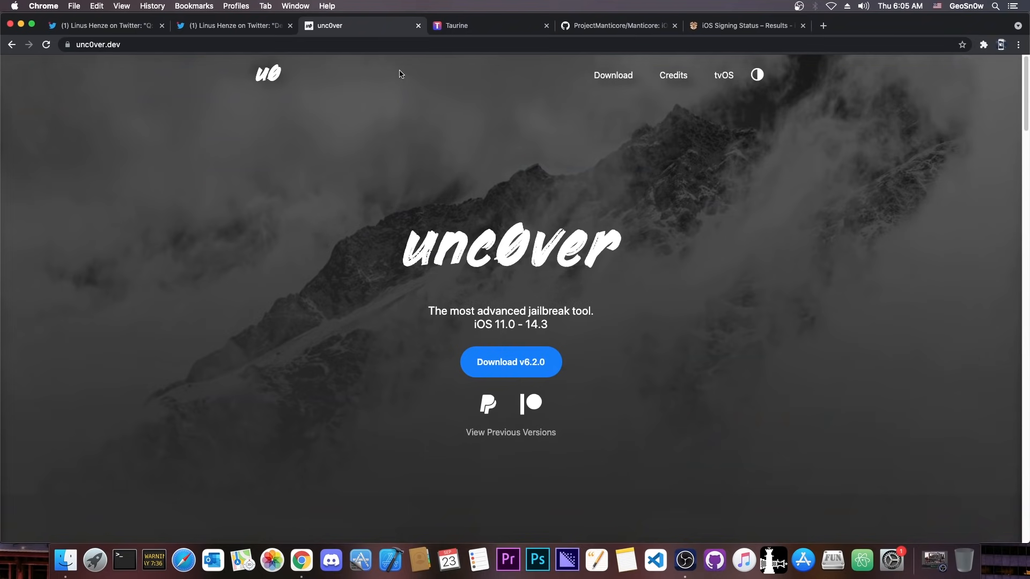
{"action": "left_click", "coordinate": [616, 26]}
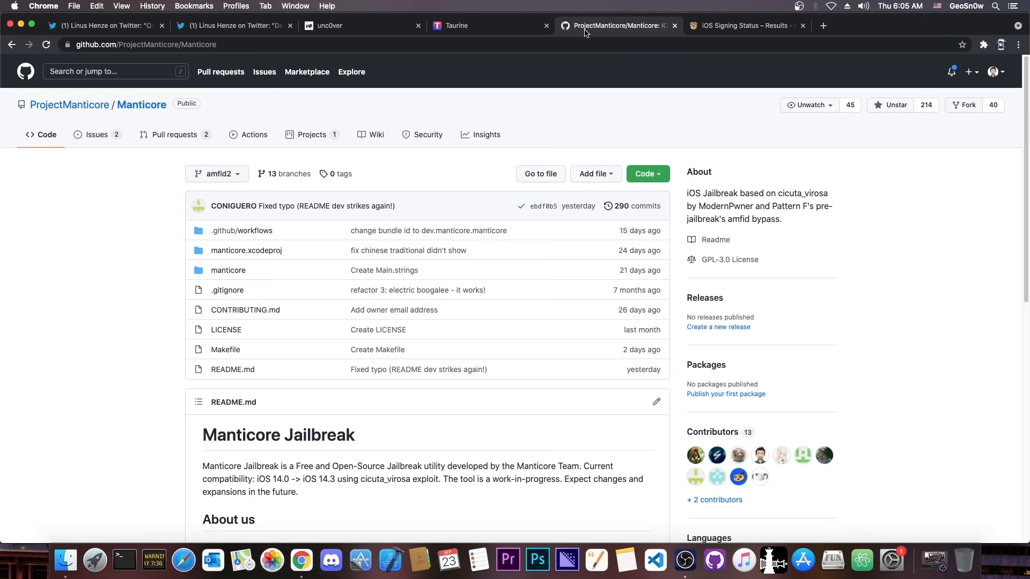
{"action": "left_click", "coordinate": [234, 25]}
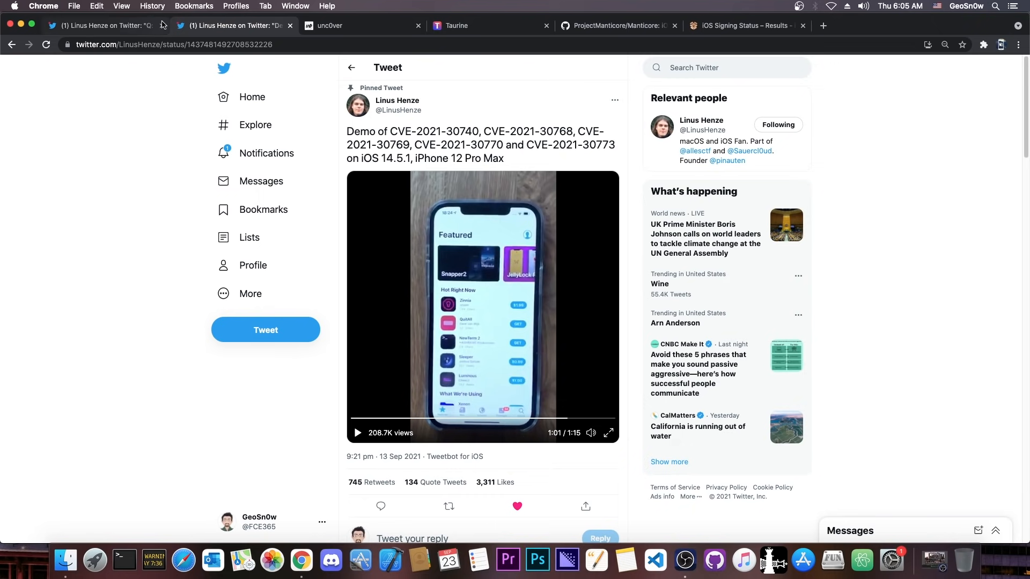
{"action": "left_click", "coordinate": [102, 24]}
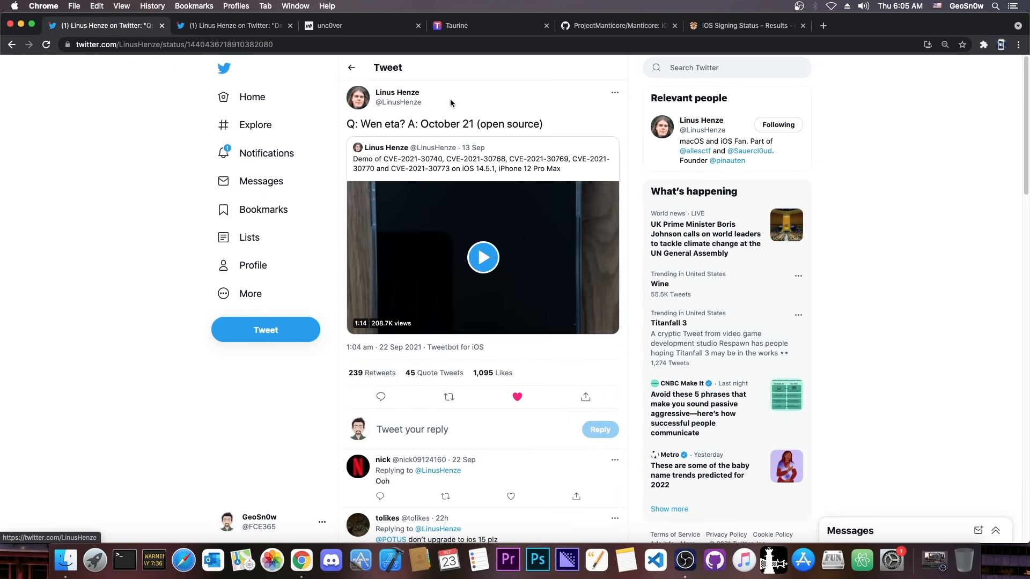
{"action": "left_click", "coordinate": [746, 26]}
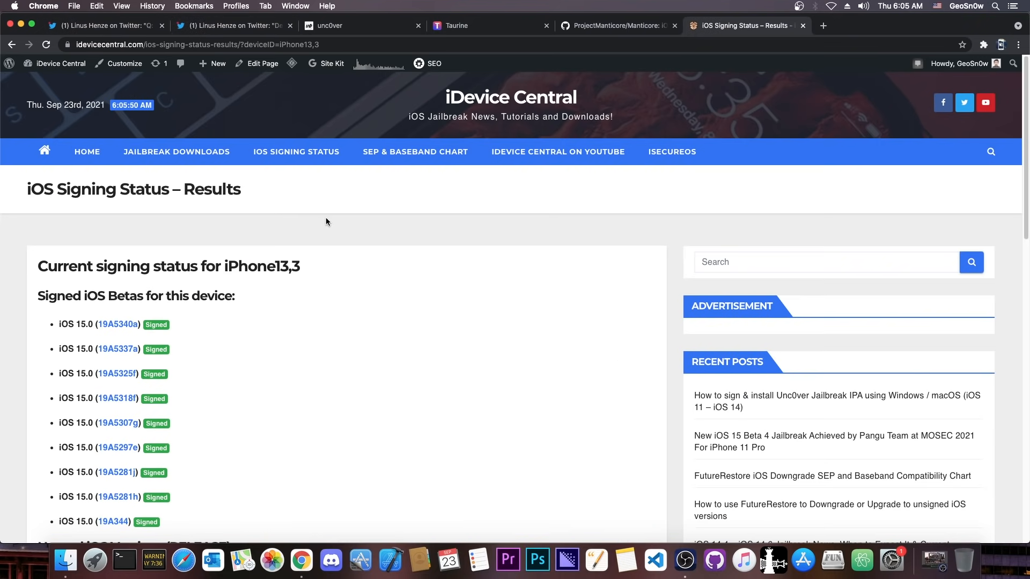
- Scroll the iPhone13,3 signing list to the iOS 14.4–14.5.1 rows, all marked NOT Signed
{"action": "scroll", "scroll_direction": "down", "scroll_amount": 3}
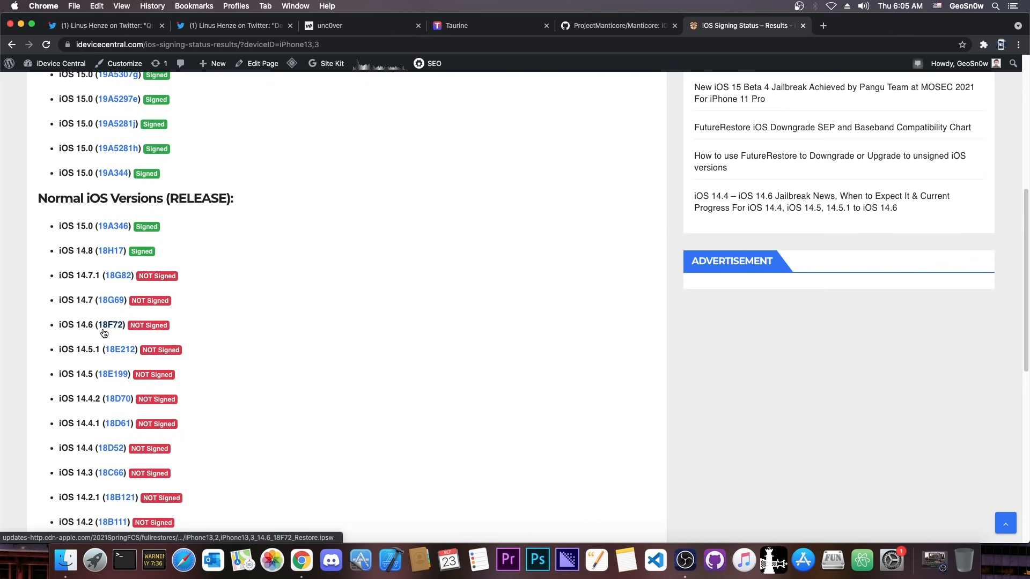
{"action": "mouse_move", "coordinate": [114, 310]}
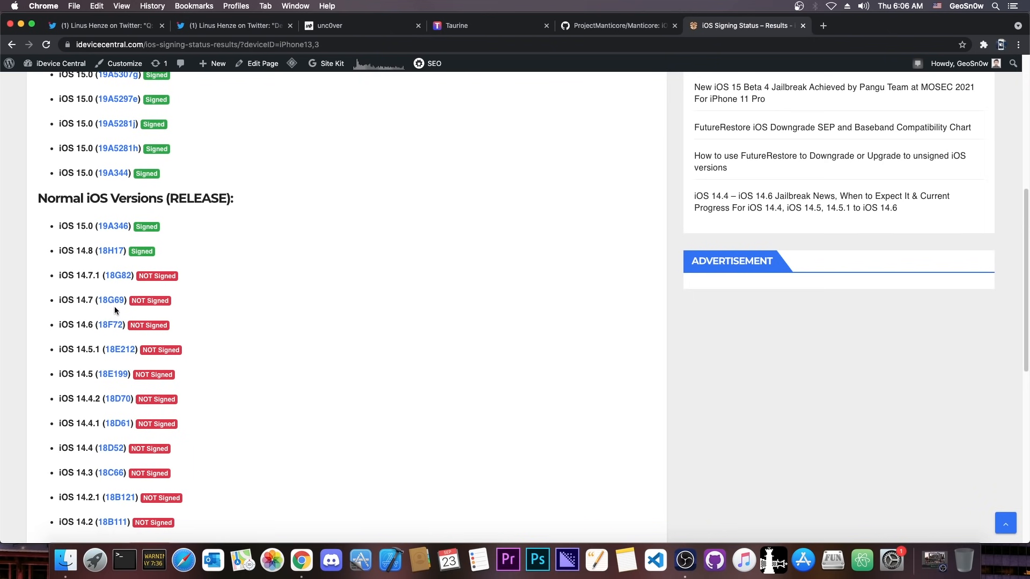
{"action": "mouse_move", "coordinate": [82, 328]}
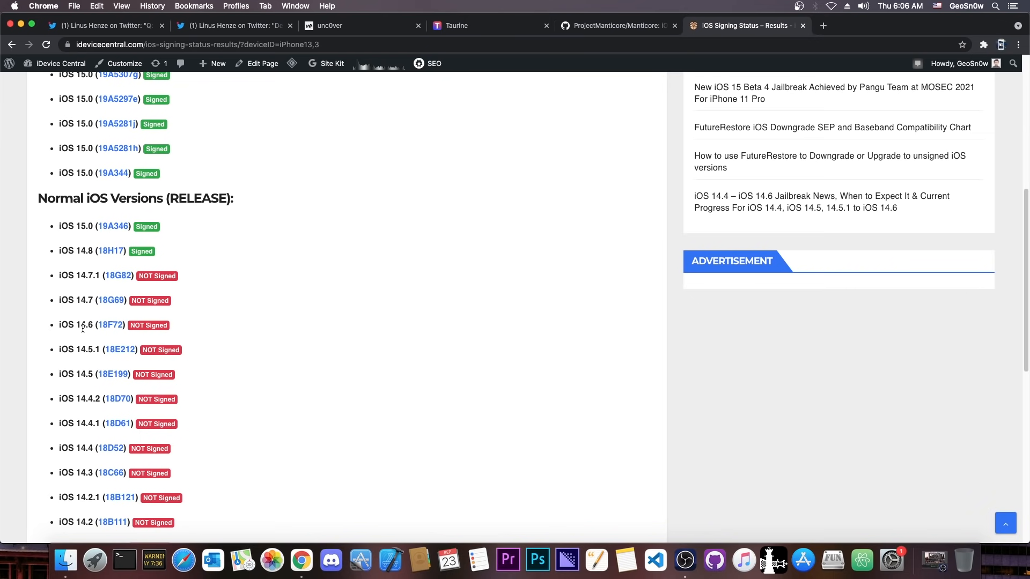
{"action": "mouse_move", "coordinate": [86, 336]}
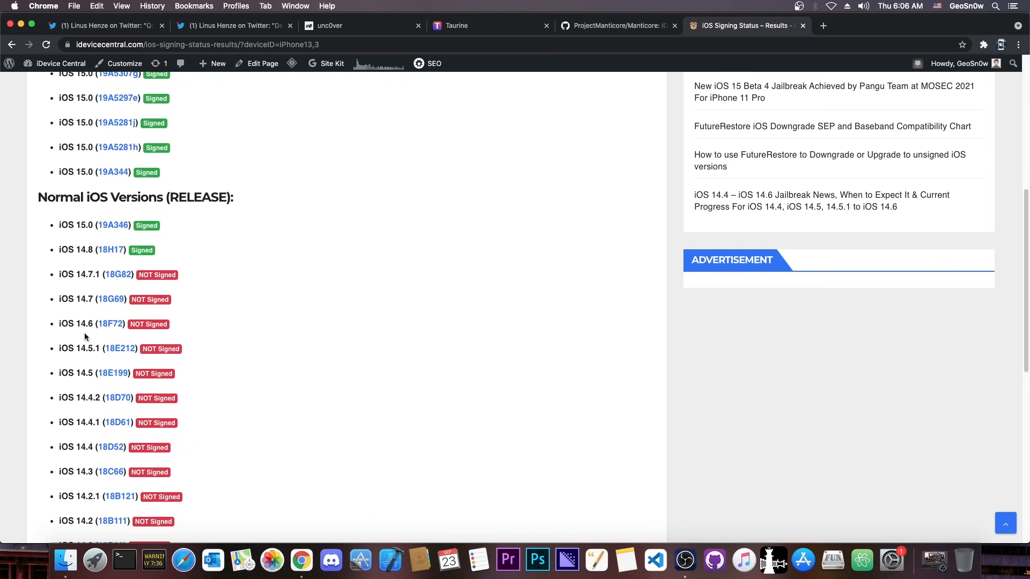
{"action": "scroll", "scroll_direction": "down", "scroll_amount": 3}
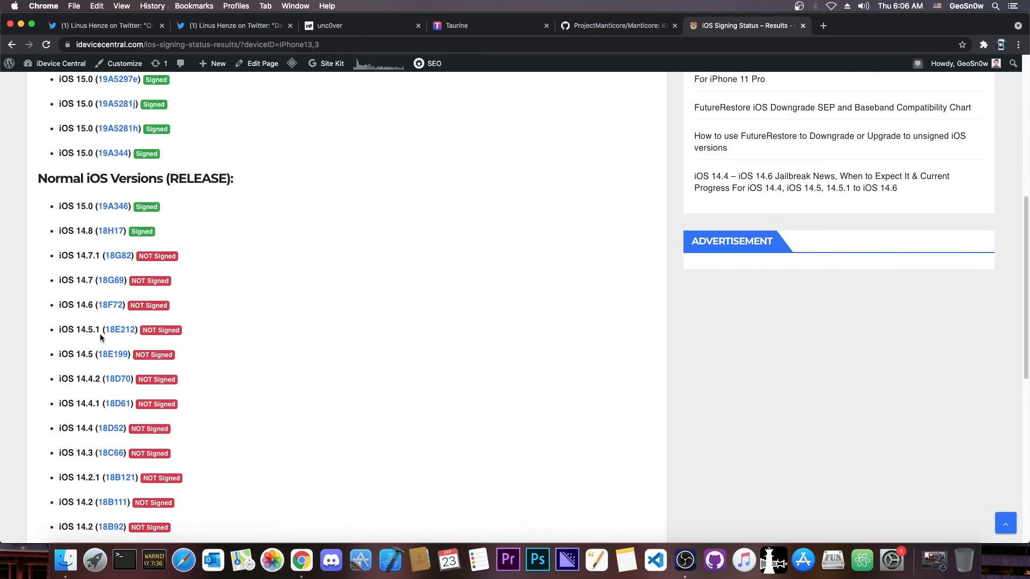
{"action": "mouse_move", "coordinate": [90, 382]}
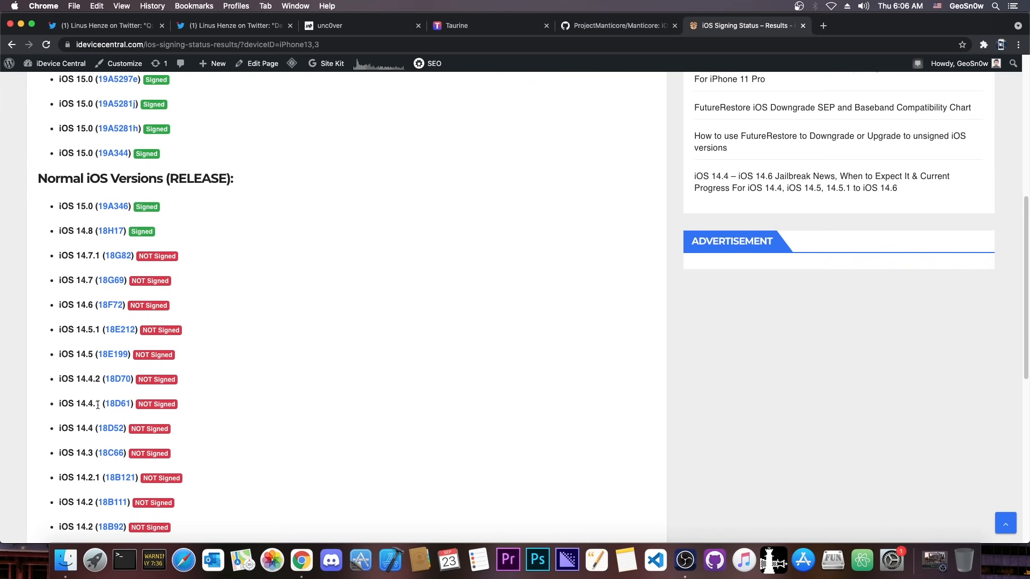
{"action": "mouse_move", "coordinate": [110, 428]}
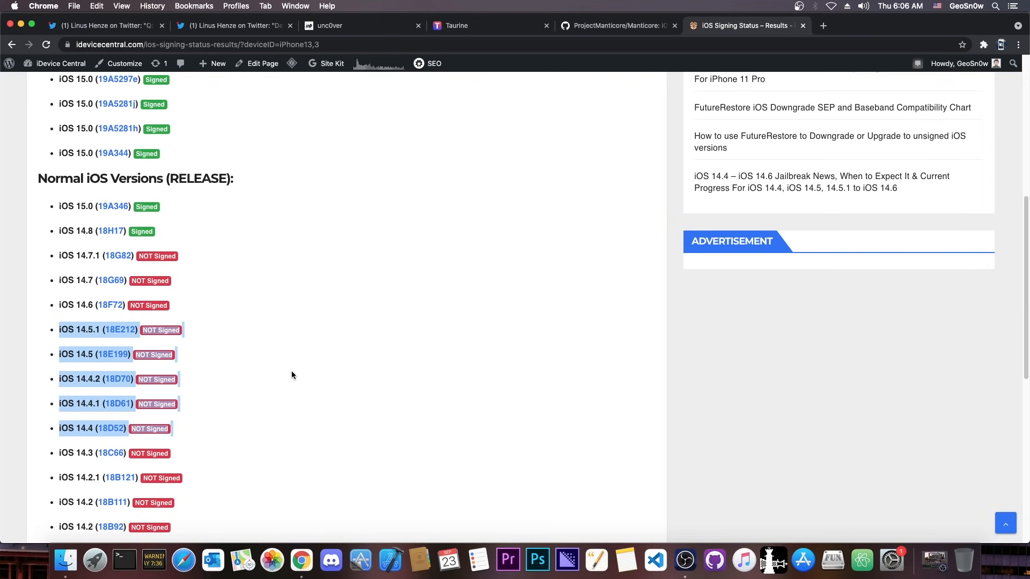
{"action": "scroll", "scroll_direction": "down", "scroll_amount": 3}
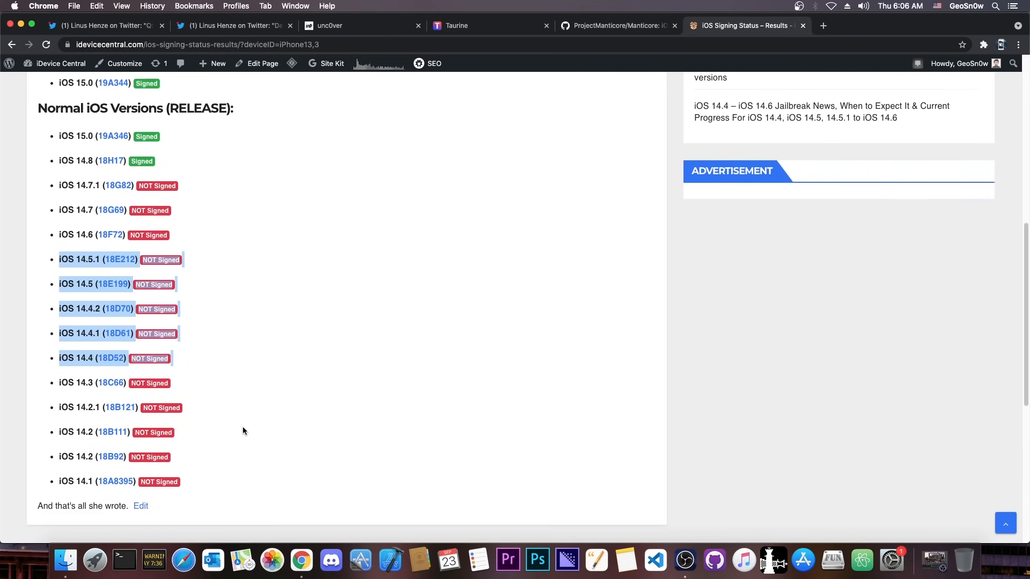
{"action": "scroll", "scroll_direction": "down", "scroll_amount": 3}
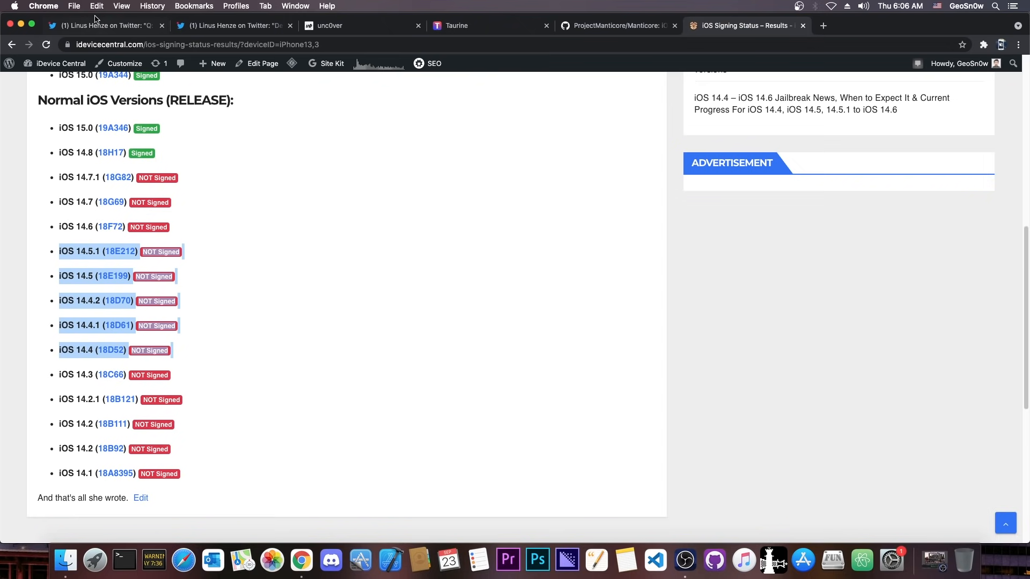
- View the October 21 open-source release tweet, then return to the pinned iOS 14.5.1 exploit demo tweet
{"action": "left_click", "coordinate": [99, 25]}
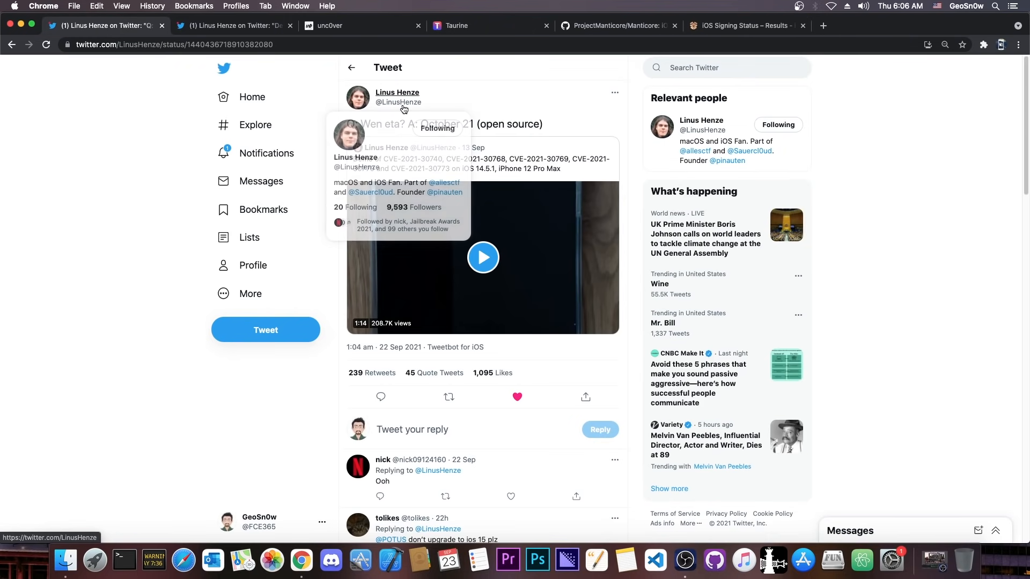
{"action": "mouse_move", "coordinate": [550, 123]}
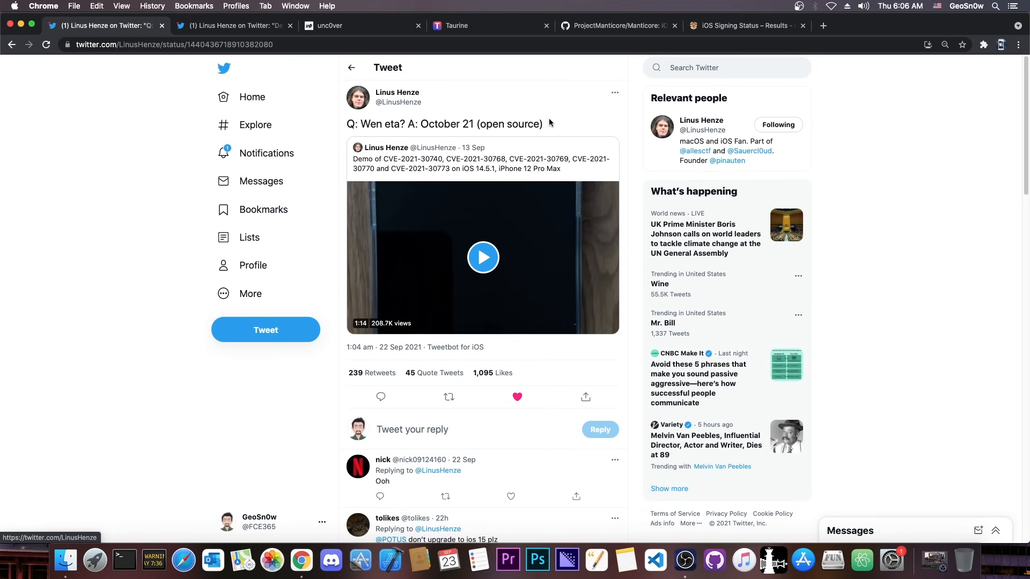
{"action": "mouse_move", "coordinate": [900, 195]}
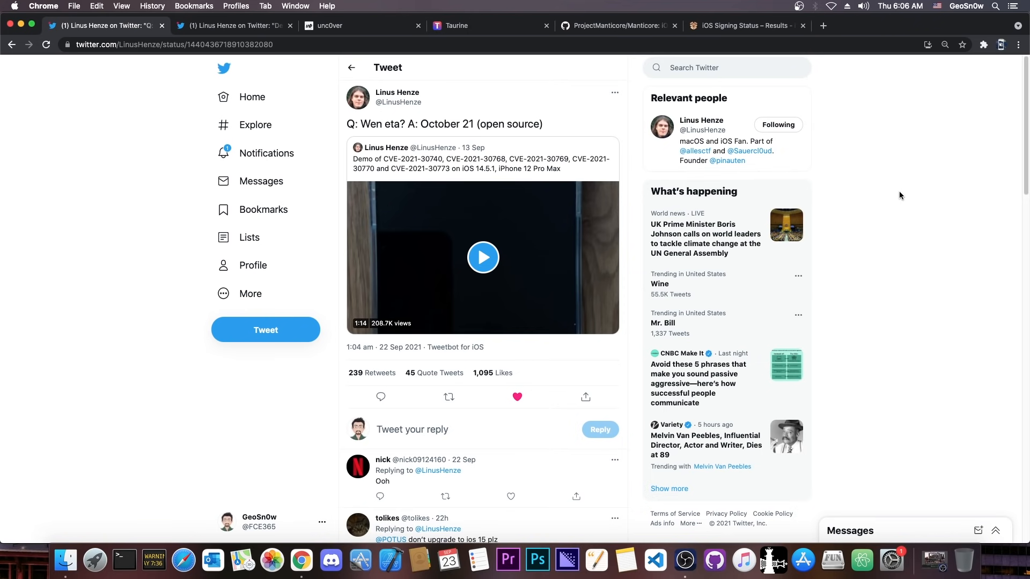
{"action": "left_click", "coordinate": [900, 5]}
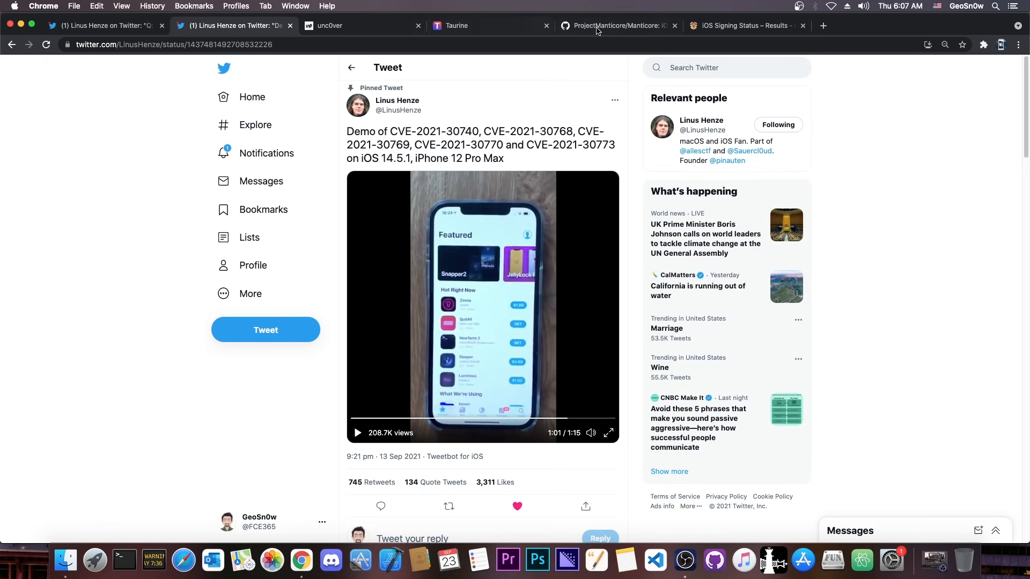
- Pass through the unc0ver site and end on the ProjectManticore/Manticore GitHub repository
{"action": "left_click", "coordinate": [358, 26]}
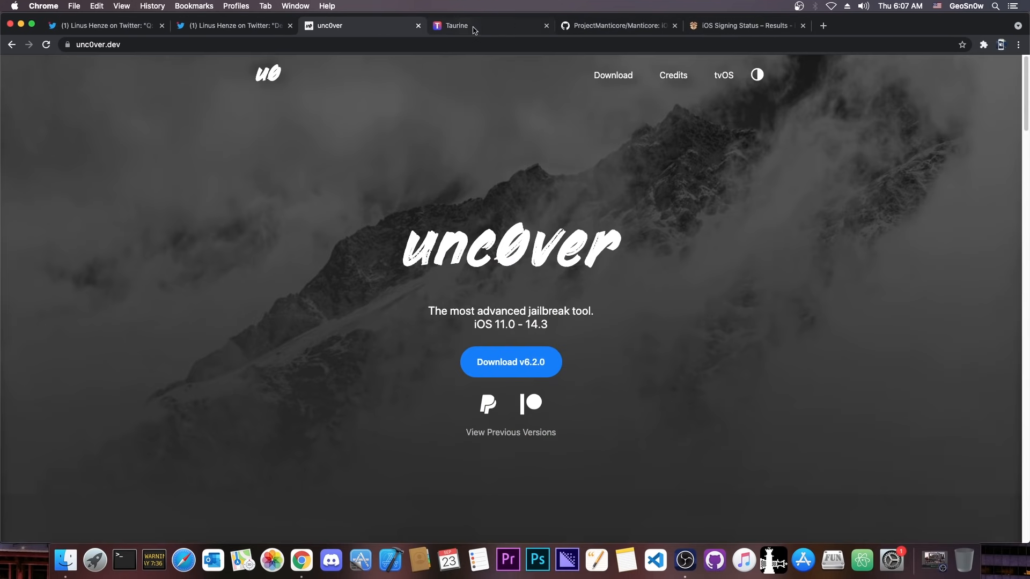
{"action": "left_click", "coordinate": [613, 26]}
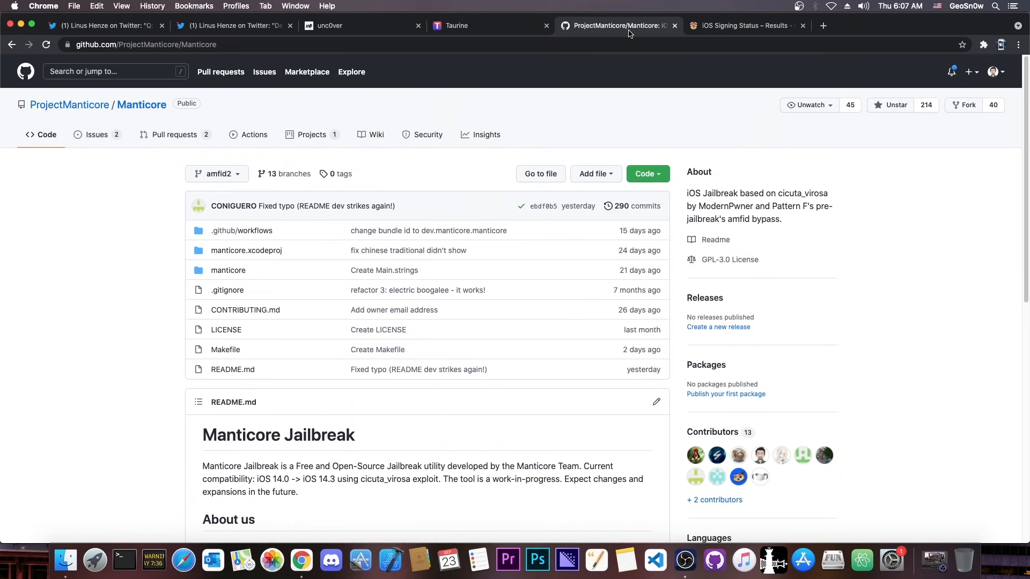
{"action": "mouse_move", "coordinate": [746, 24]}
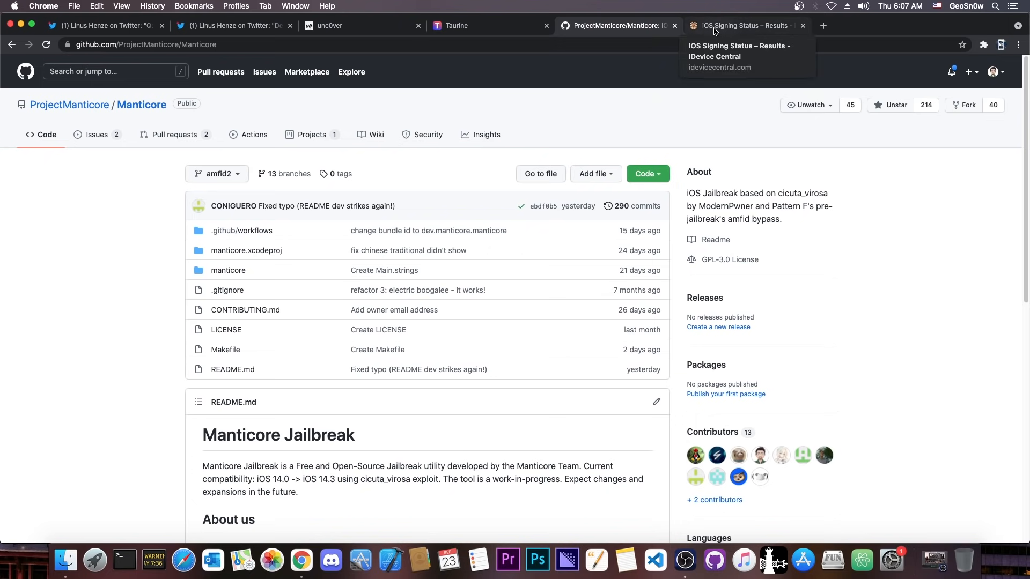
- Revisit the iPhone13,3 signing results with the unsigned 18G69 build, then return to the pinned demo tweet
{"action": "left_click", "coordinate": [742, 25]}
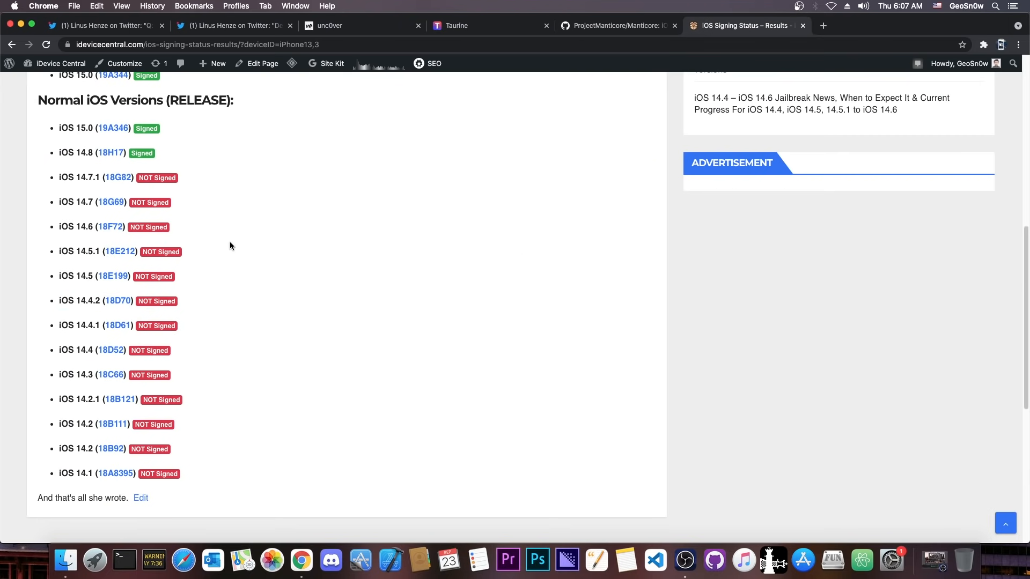
{"action": "mouse_move", "coordinate": [84, 216]}
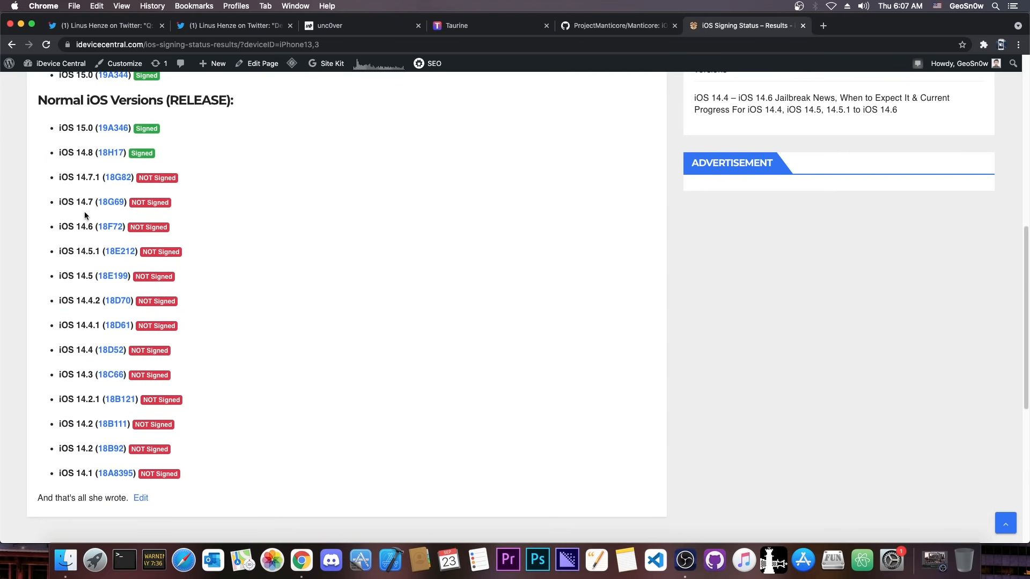
{"action": "mouse_move", "coordinate": [90, 175]}
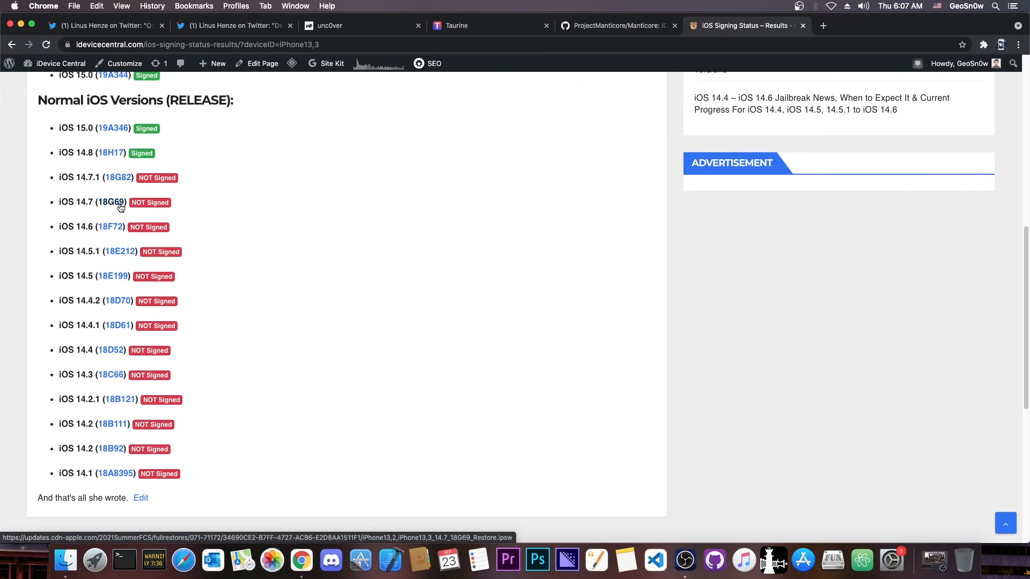
{"action": "left_click", "coordinate": [233, 25]}
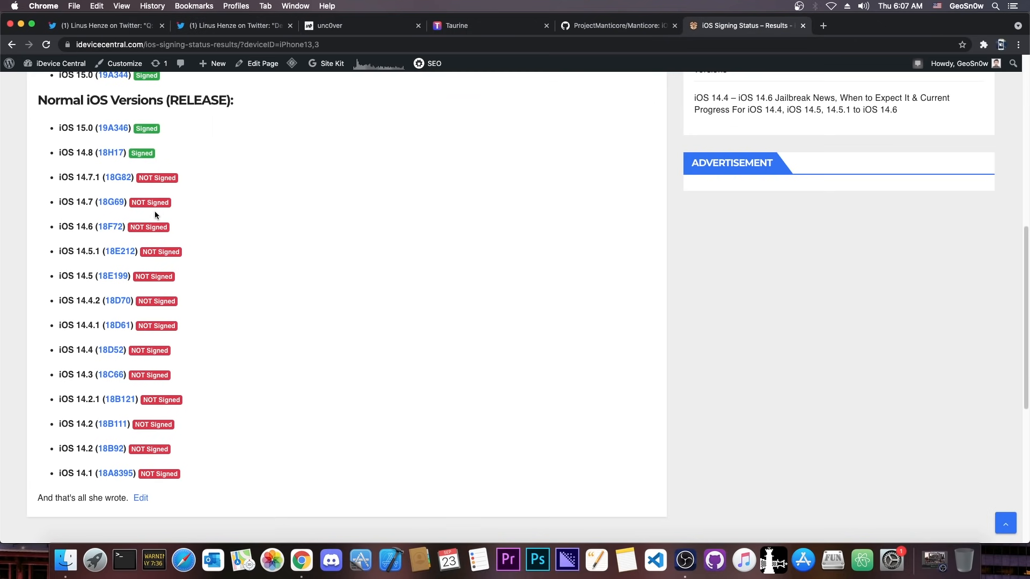
{"action": "mouse_move", "coordinate": [89, 259]}
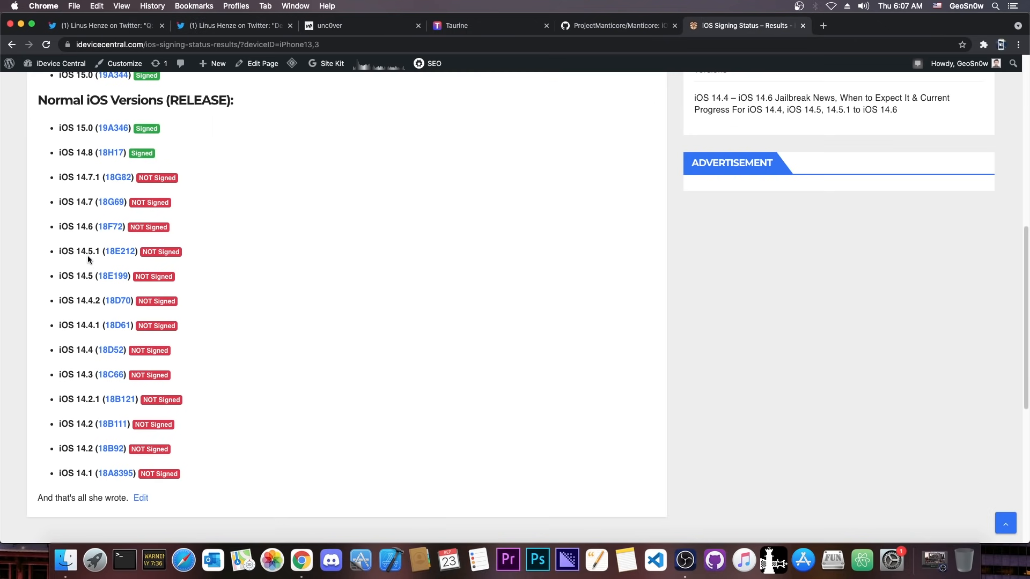
{"action": "left_click", "coordinate": [233, 25]}
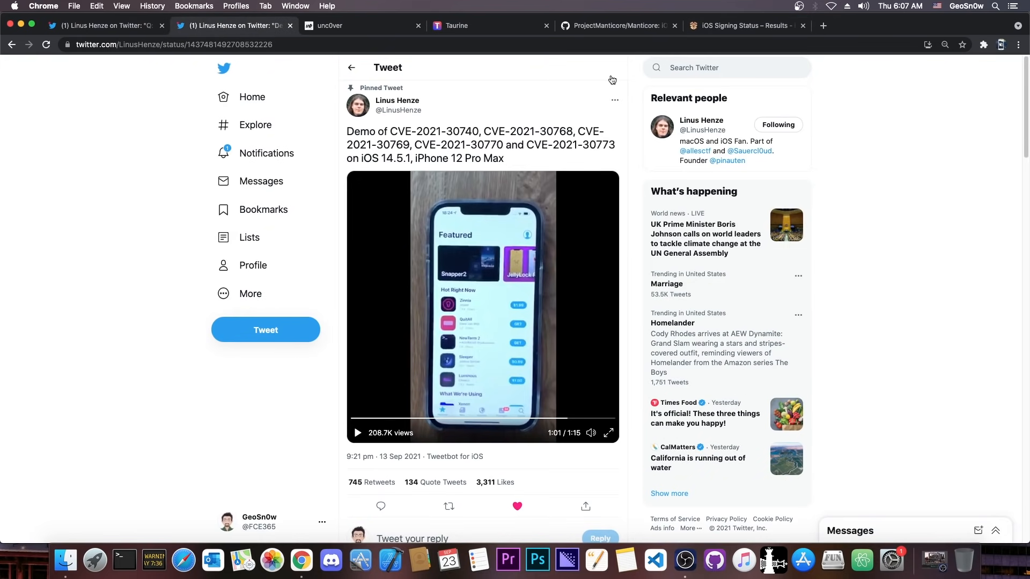
- Return to iDevice Central's iPhone13,3 signing status page showing iOS 15.0 and 14.8 signed
{"action": "left_click", "coordinate": [744, 25]}
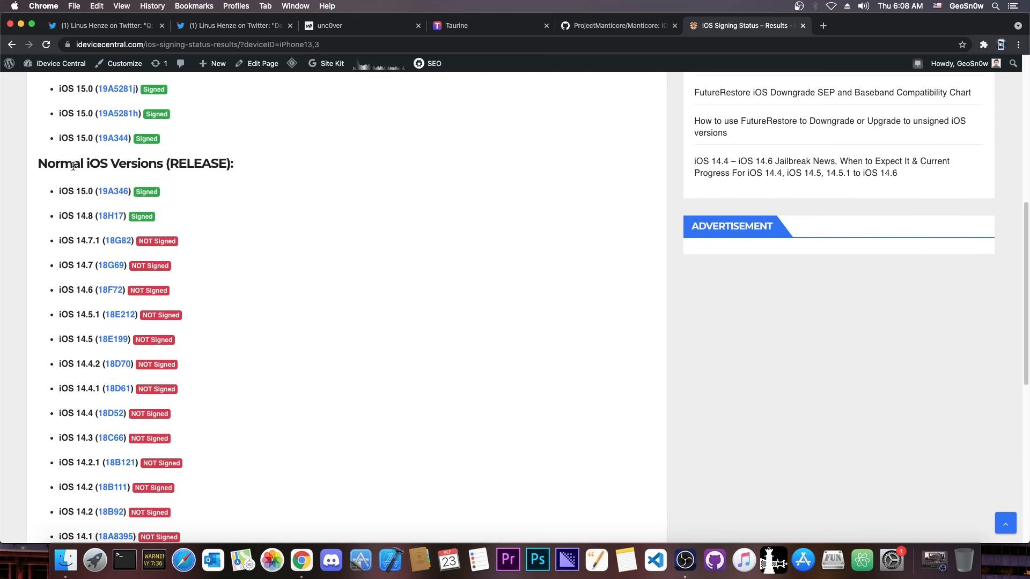
{"action": "mouse_move", "coordinate": [72, 191]}
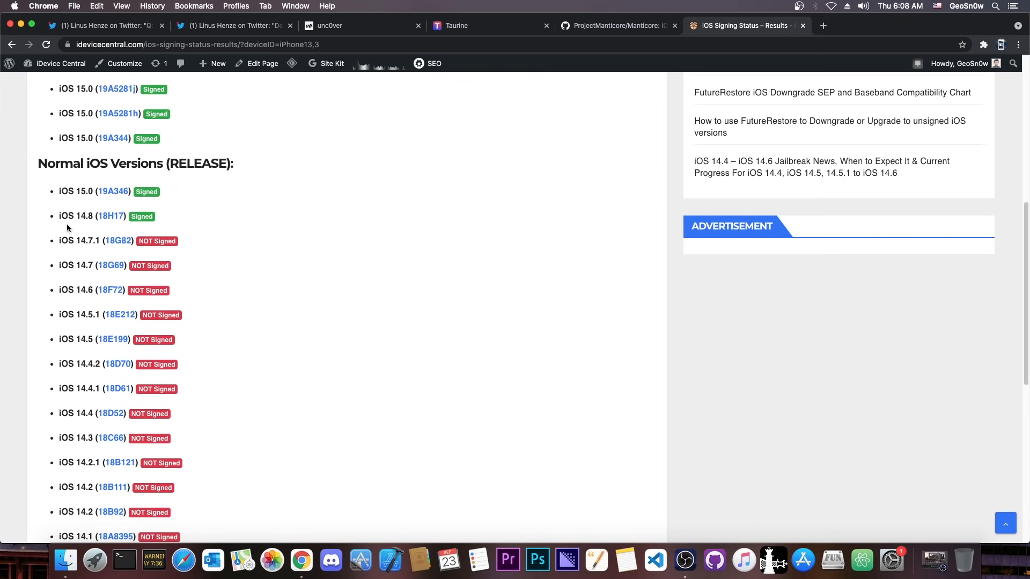
{"action": "mouse_move", "coordinate": [83, 221]}
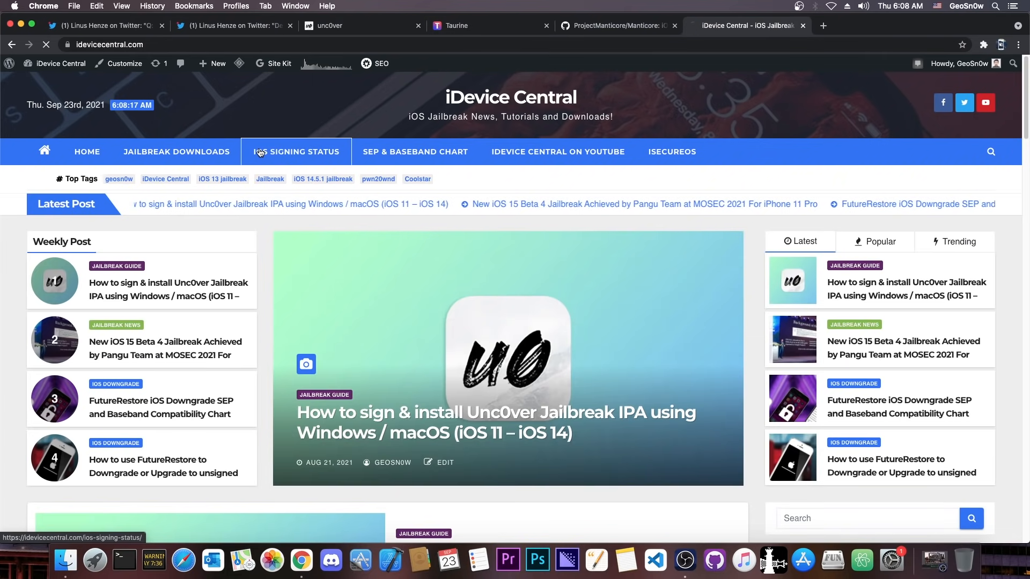
- Check iPhone12,8 signing status and cancel saving the signed iOS 14.8 (18H17) restore file
{"action": "left_click", "coordinate": [296, 151]}
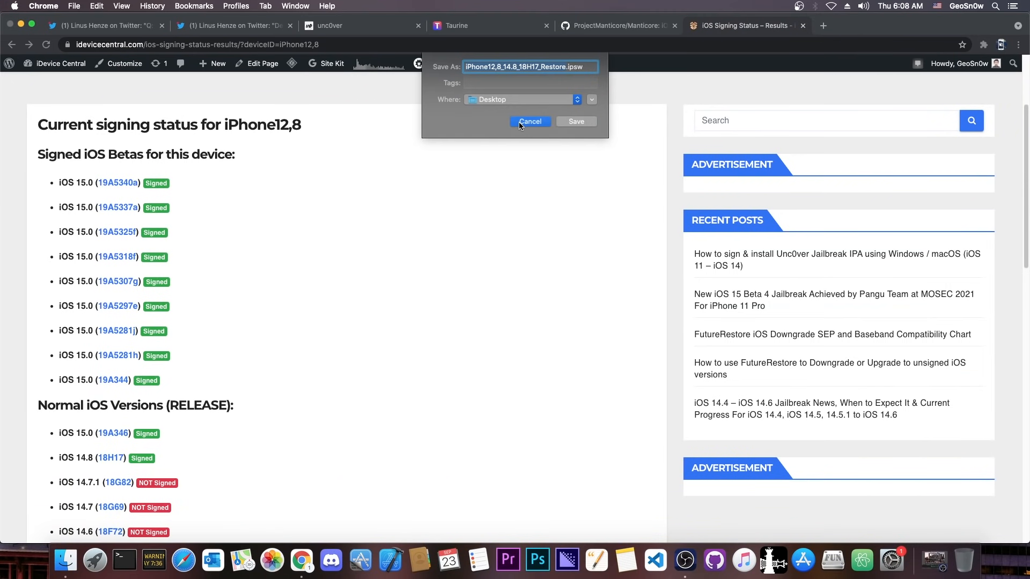
{"action": "left_click", "coordinate": [530, 121]}
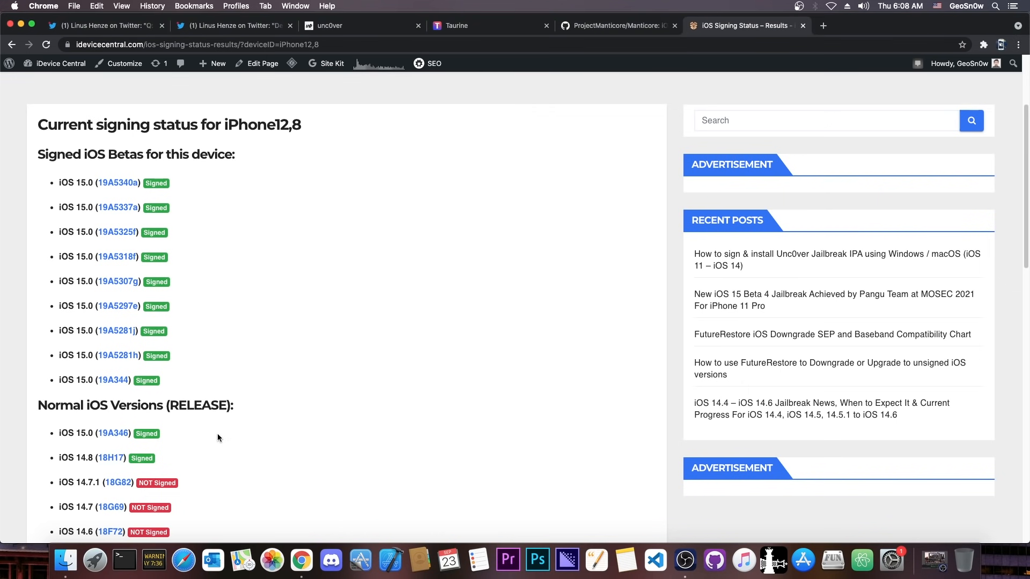
{"action": "mouse_move", "coordinate": [162, 443]}
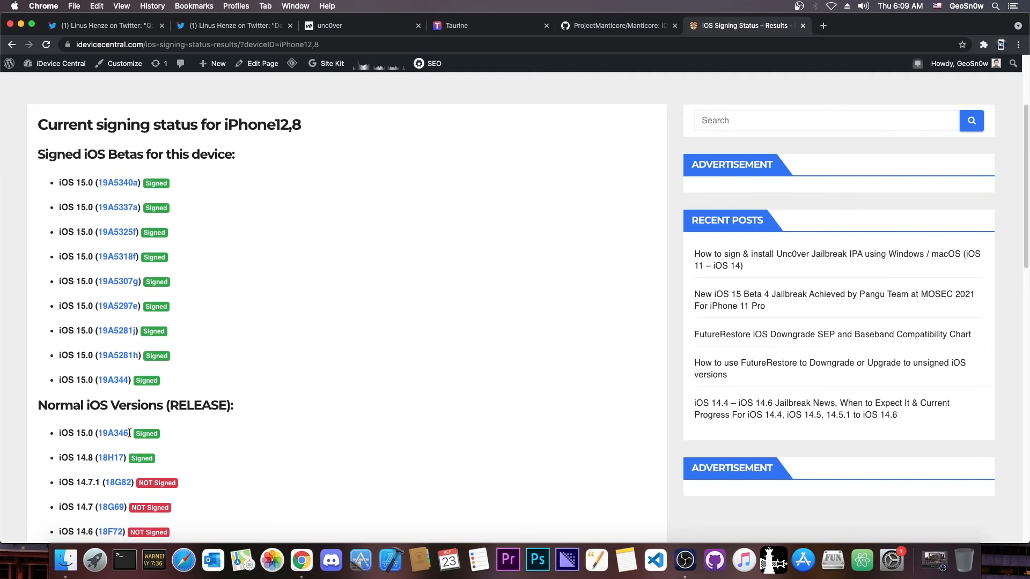
- Review the not-signed iOS 14 builds for iPhone12,8, then return to the October 21 release tweet
{"action": "scroll", "scroll_direction": "down", "scroll_amount": 3}
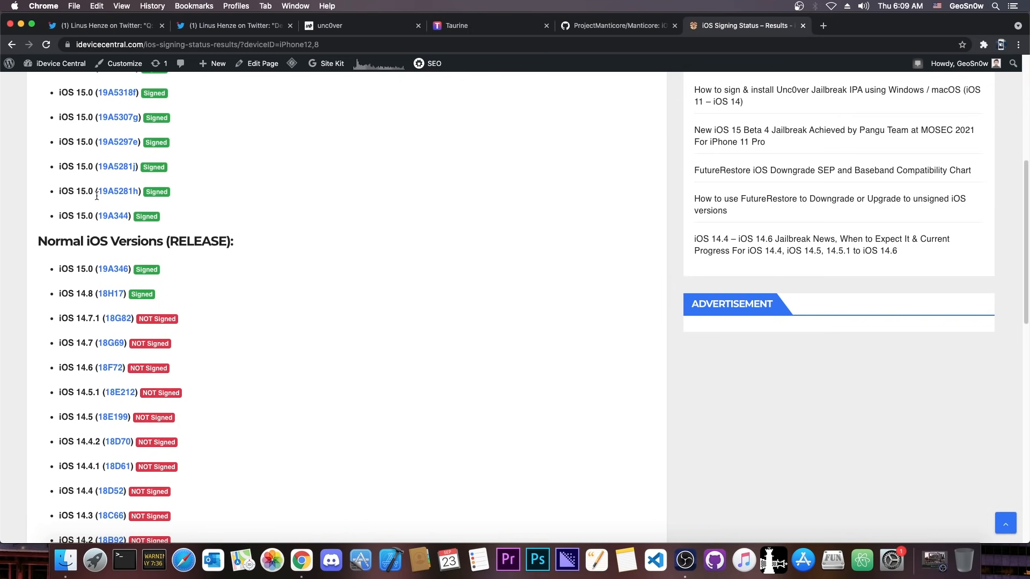
{"action": "scroll", "scroll_direction": "down", "scroll_amount": 3}
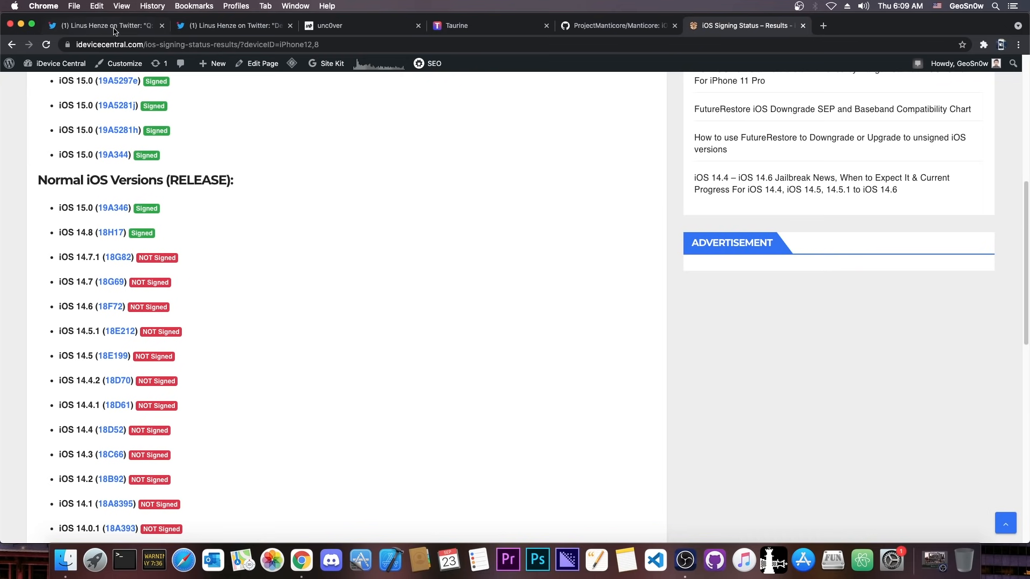
{"action": "left_click", "coordinate": [99, 25]}
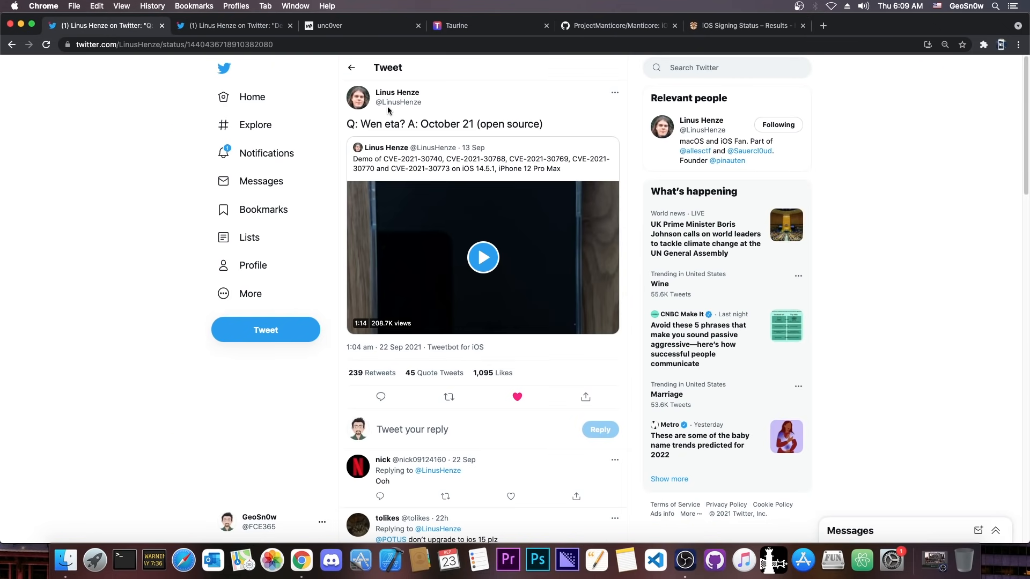